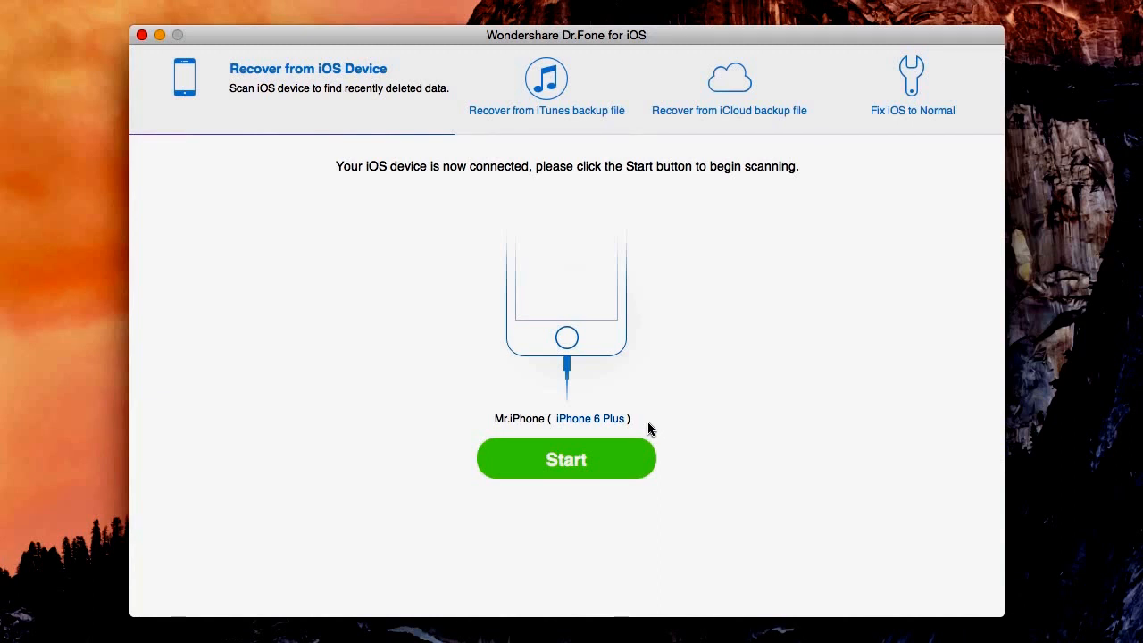
{"action": "mouse_move", "coordinate": [702, 143]}
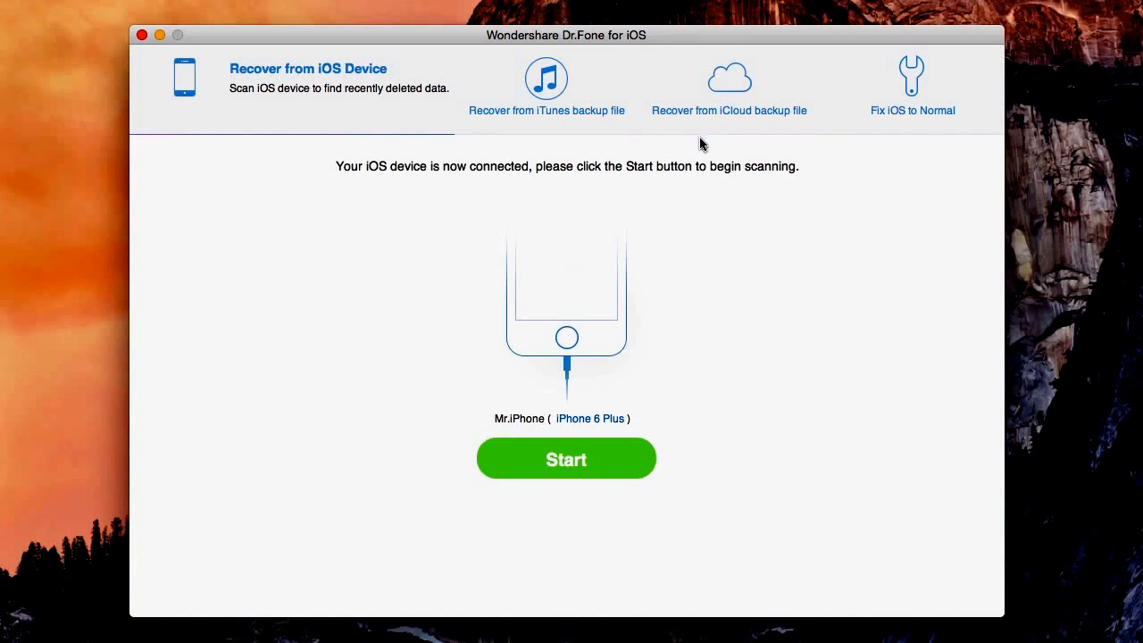
{"action": "mouse_move", "coordinate": [725, 458]}
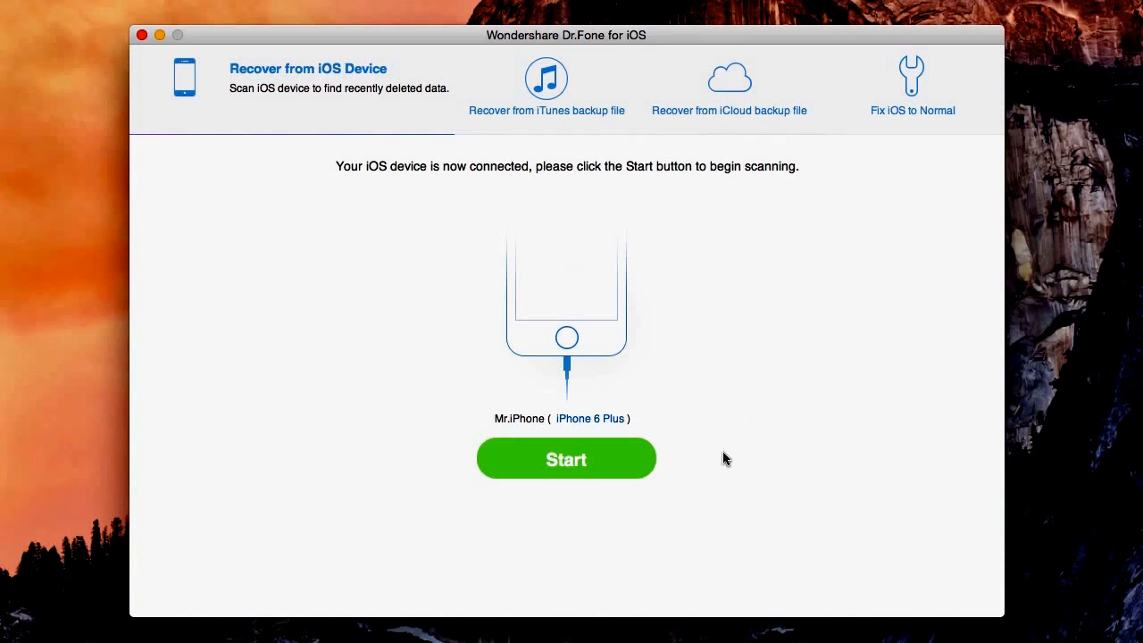
{"action": "mouse_move", "coordinate": [515, 331]}
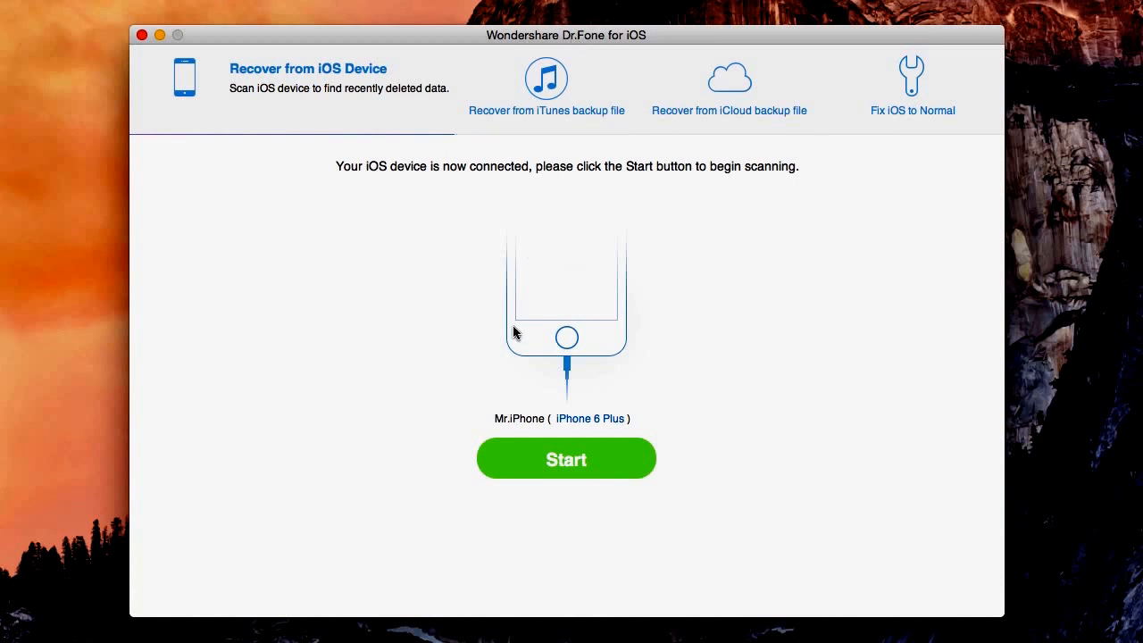
{"action": "mouse_move", "coordinate": [518, 425]}
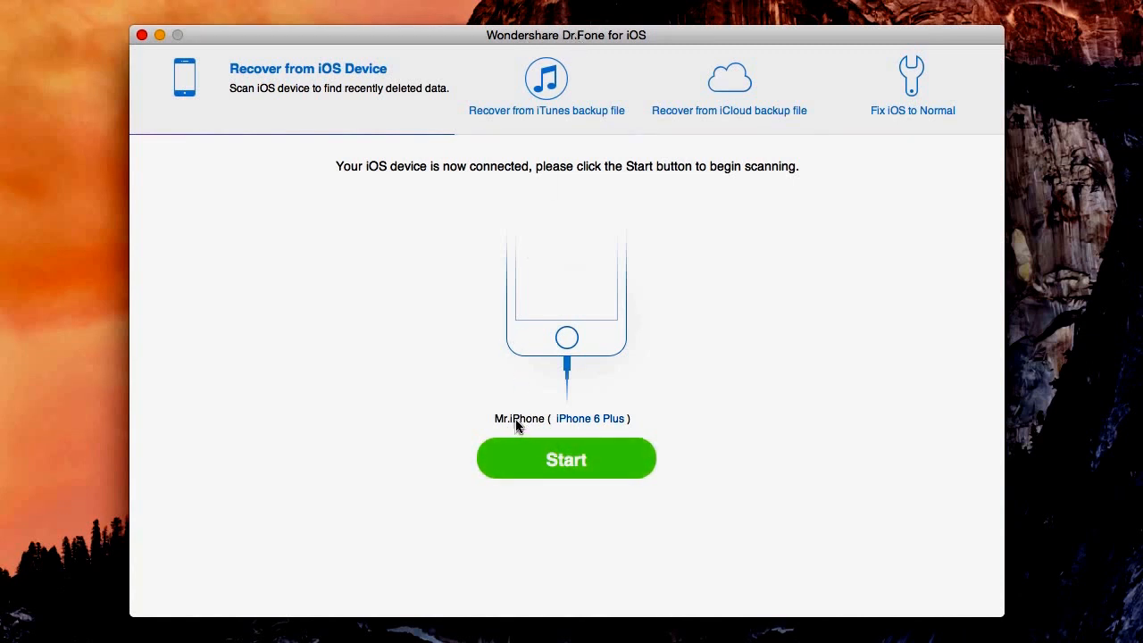
{"action": "mouse_move", "coordinate": [650, 429]}
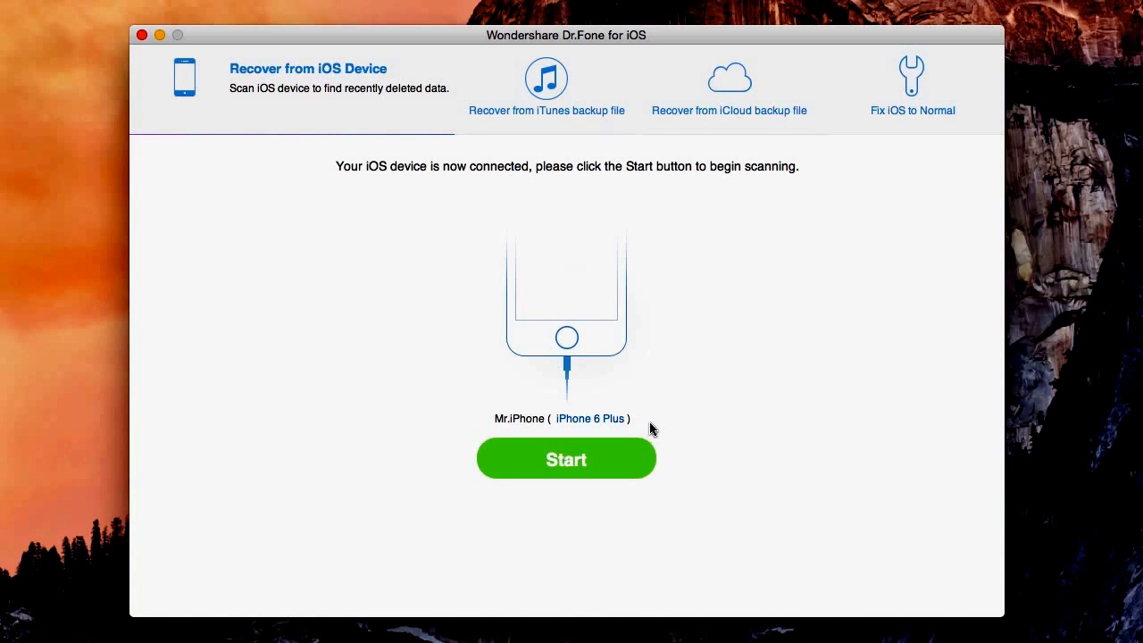
{"action": "mouse_move", "coordinate": [742, 481]}
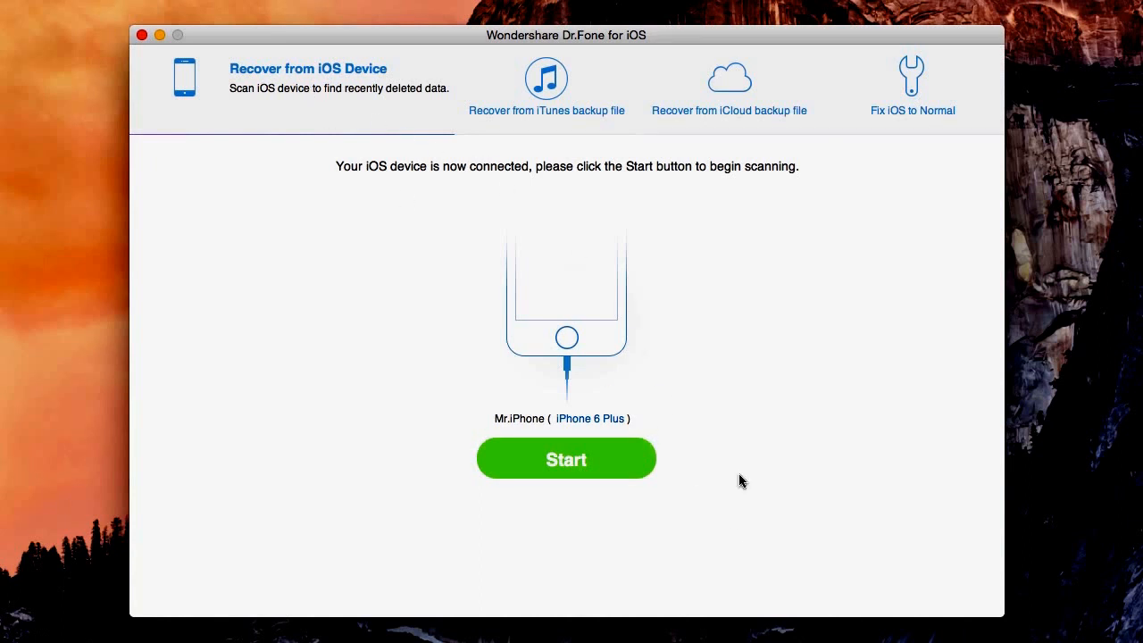
{"action": "mouse_move", "coordinate": [273, 83]}
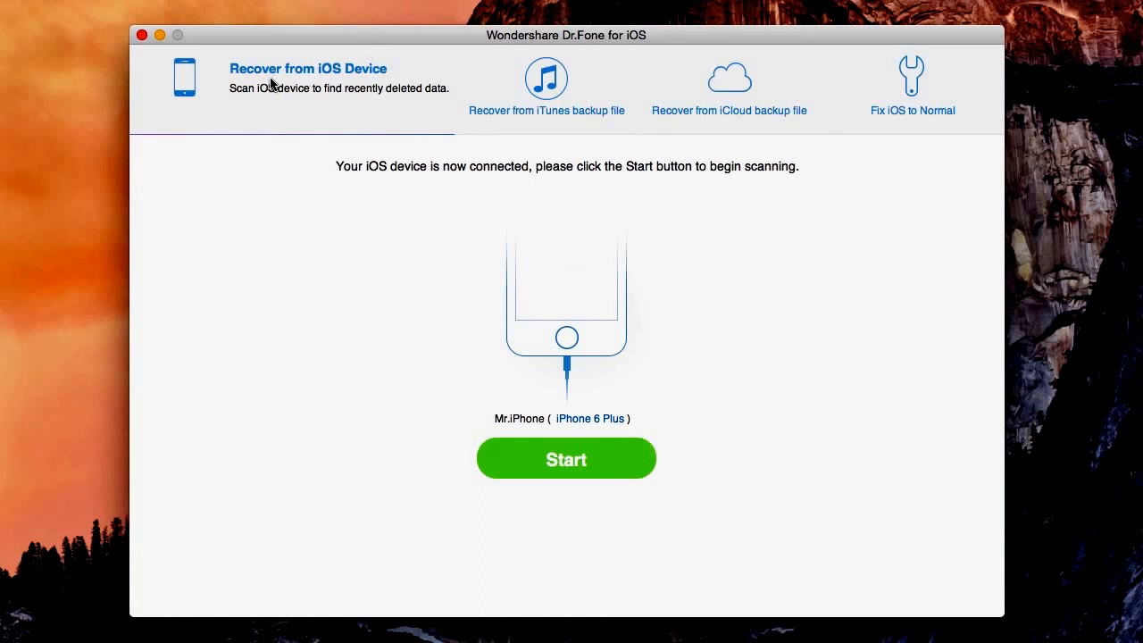
{"action": "mouse_move", "coordinate": [372, 78]}
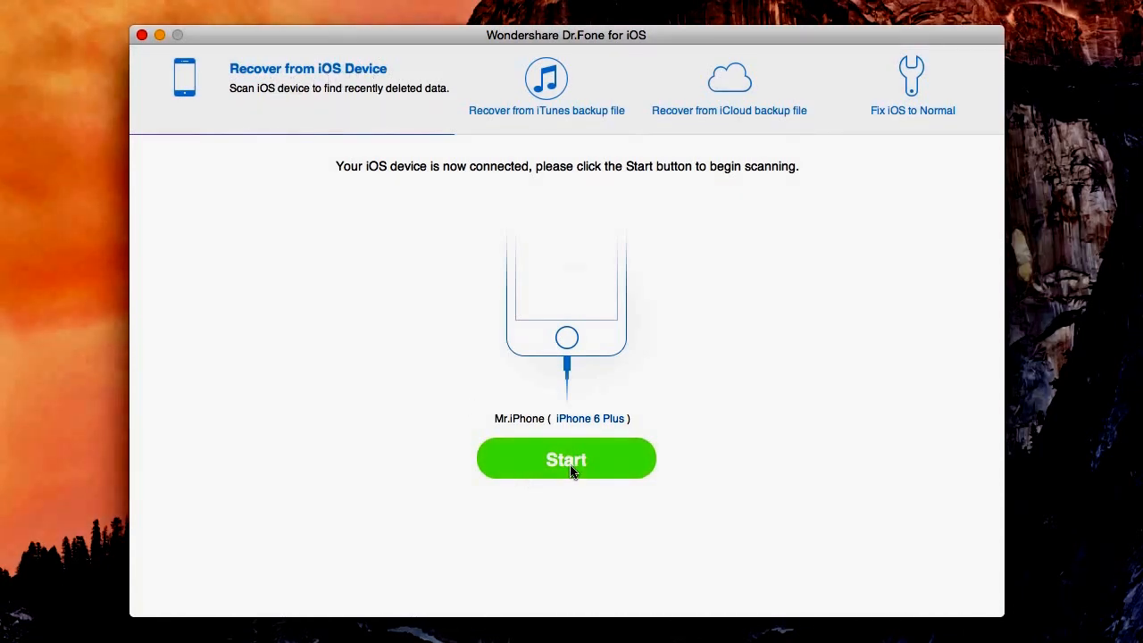
Step: Scan the iPhone 6 Plus and view the 349 photos found so far
{"action": "left_click", "coordinate": [567, 458]}
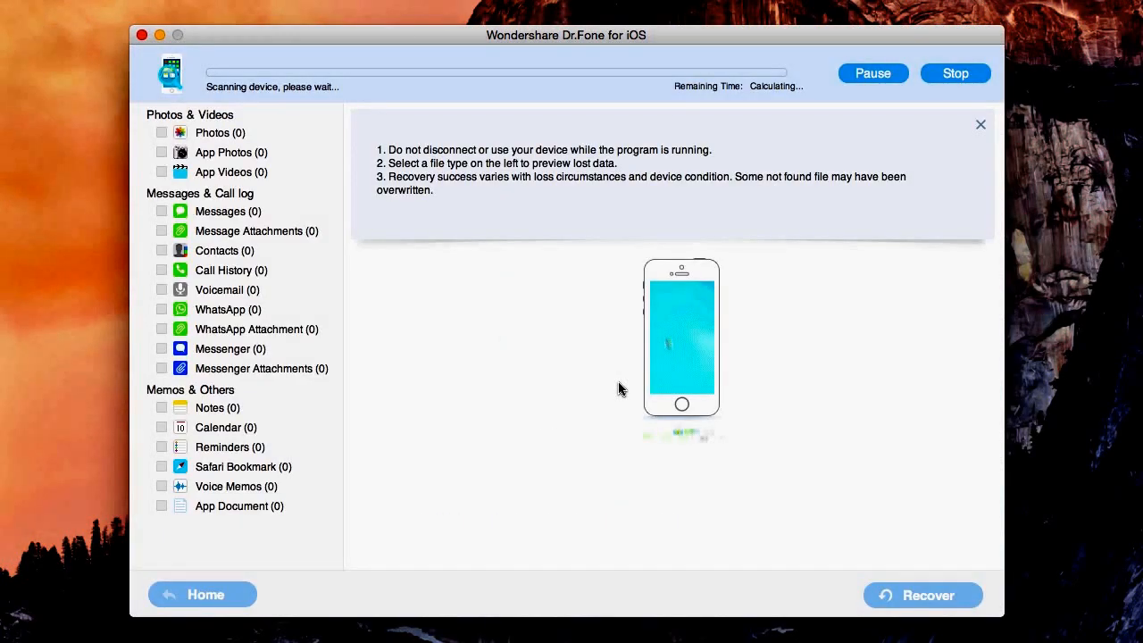
{"action": "left_click", "coordinate": [161, 132]}
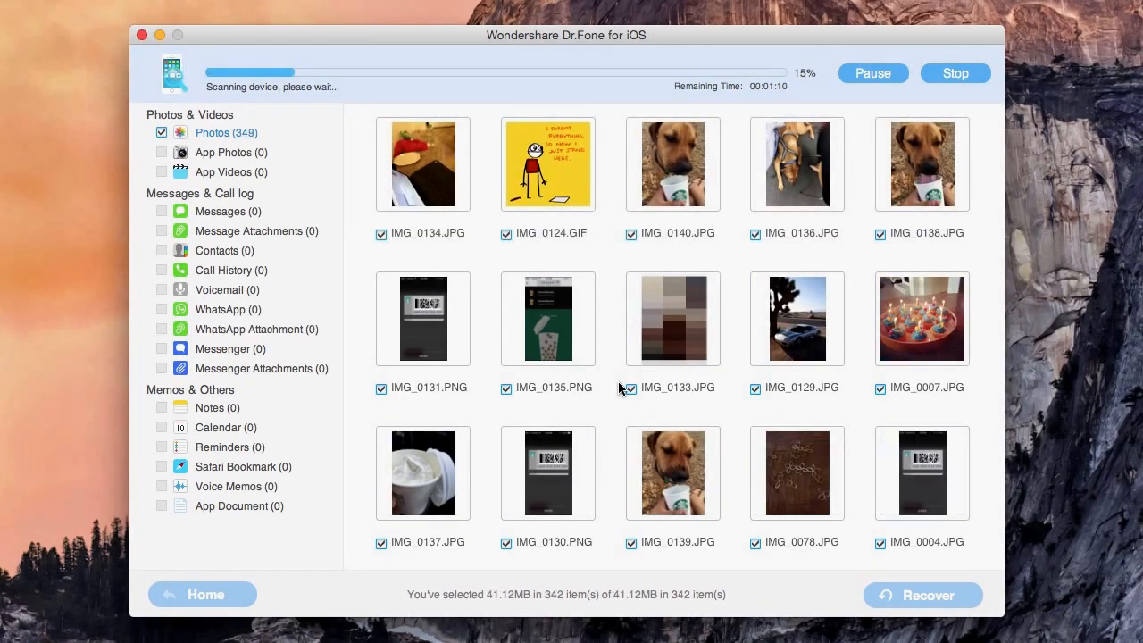
Step: Select the Contacts (1) category as the scan reaches 396 photos
{"action": "left_click", "coordinate": [162, 250]}
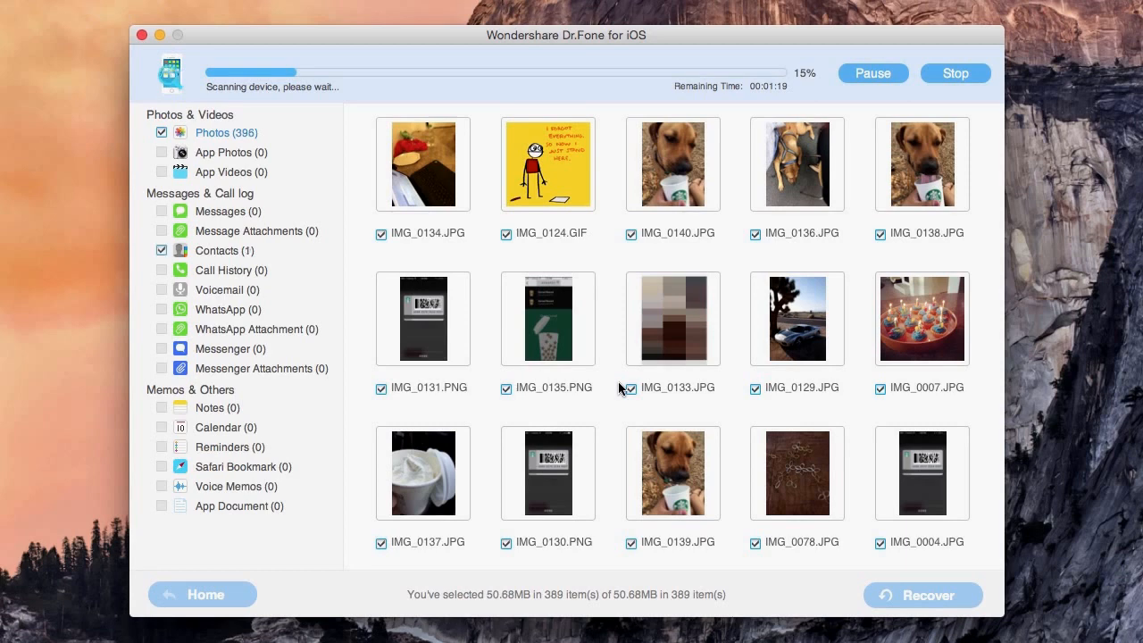